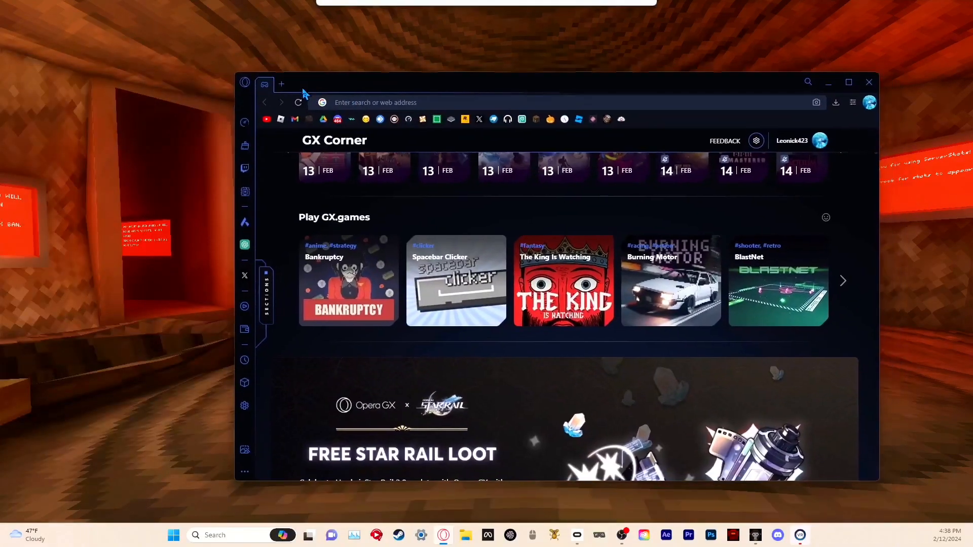
- Search the web for 'sidequest download' and open the Get SideQuest result
{"action": "type", "text": "sidequest download"}
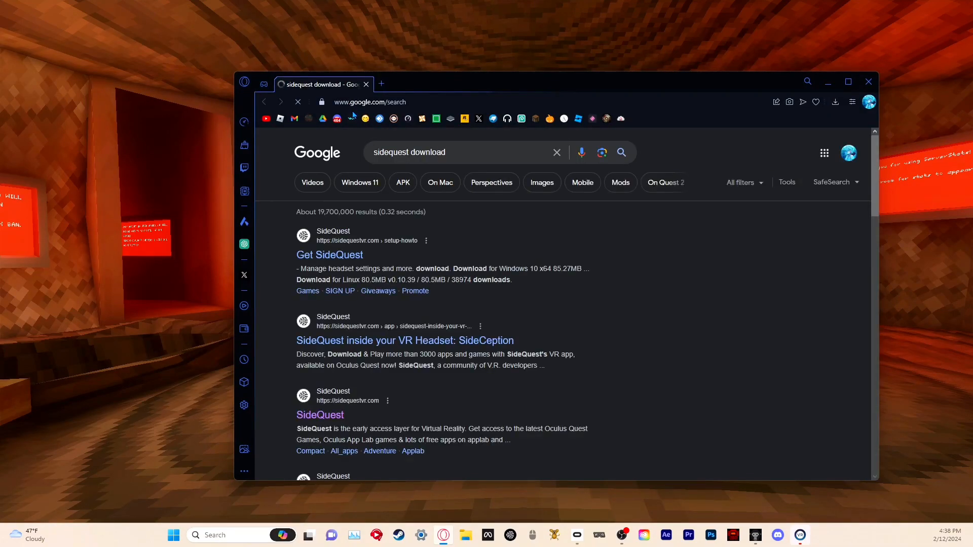
{"action": "left_click", "coordinate": [329, 255]}
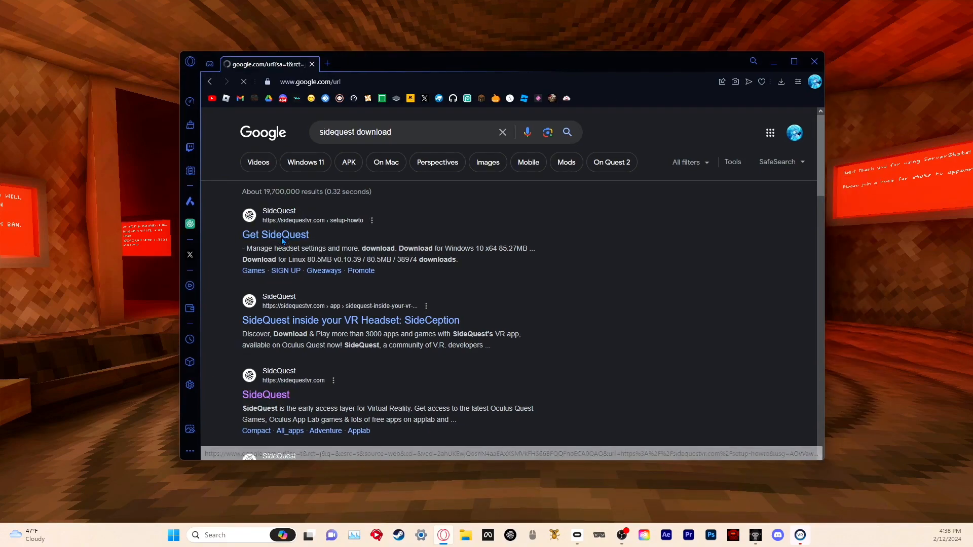
- Download the SideQuest Advanced Installer for Windows 10 x64 and check its progress
{"action": "left_click", "coordinate": [275, 235]}
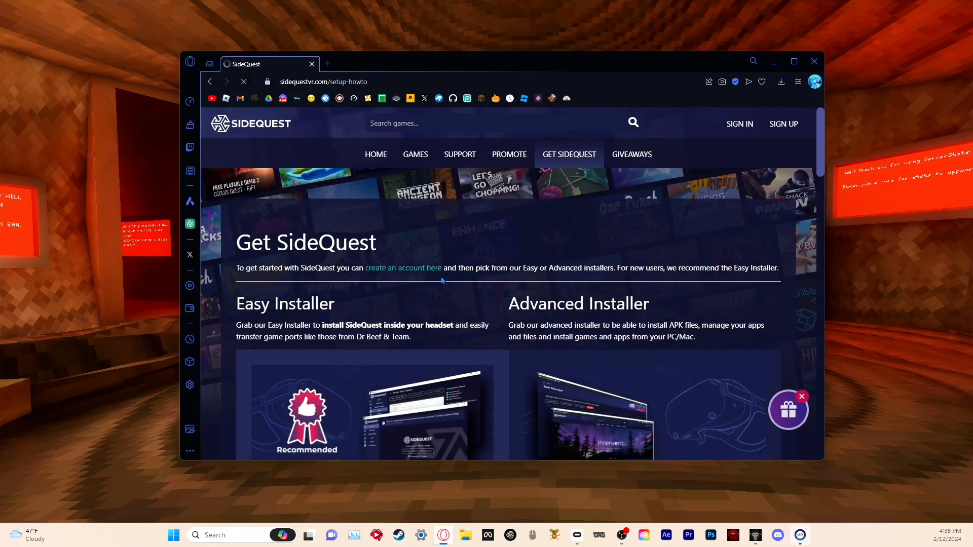
{"action": "scroll", "scroll_direction": "down", "scroll_amount": 3}
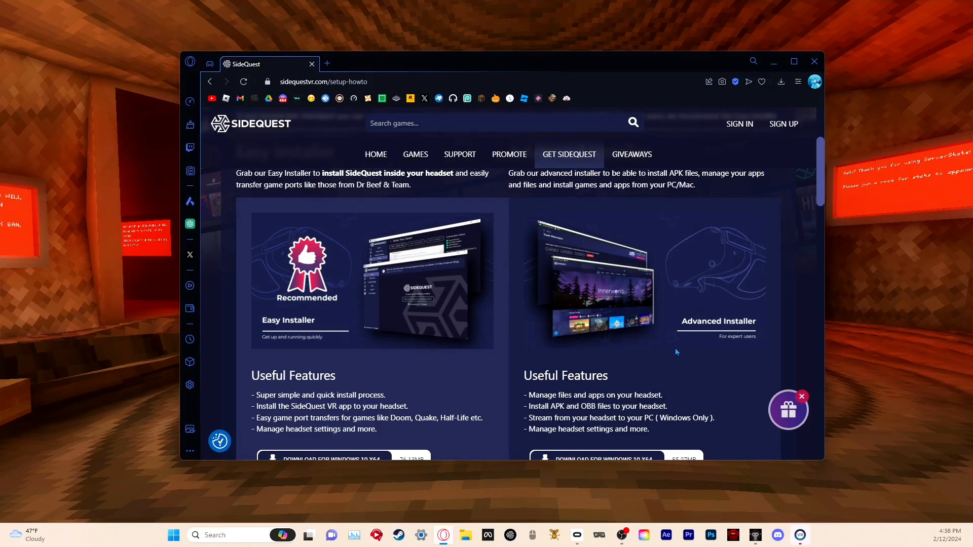
{"action": "scroll", "scroll_direction": "down", "scroll_amount": 3}
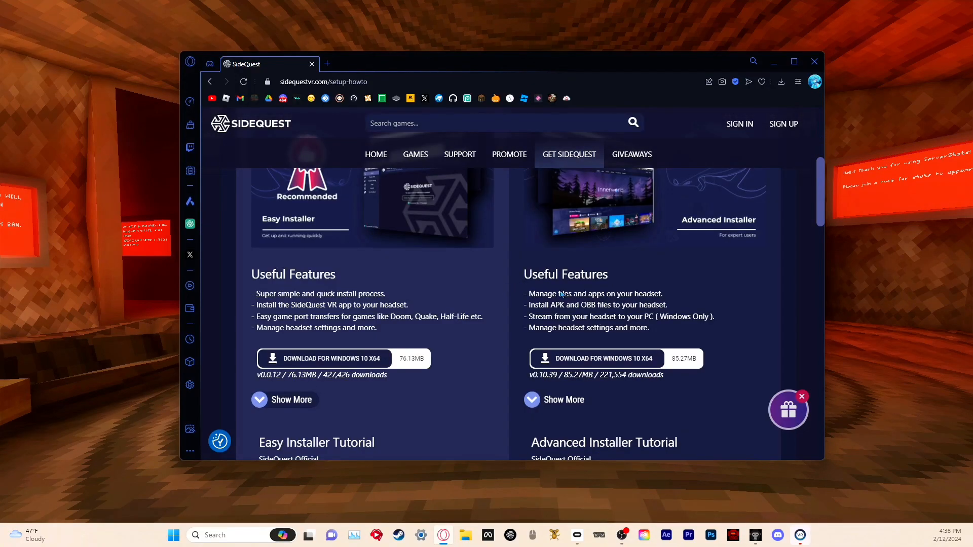
{"action": "mouse_move", "coordinate": [504, 319]}
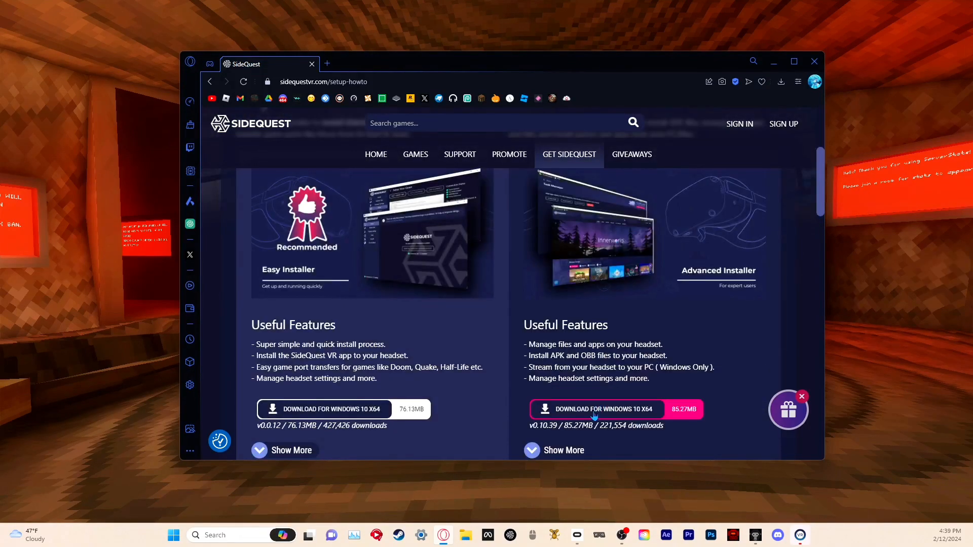
{"action": "left_click", "coordinate": [596, 409]}
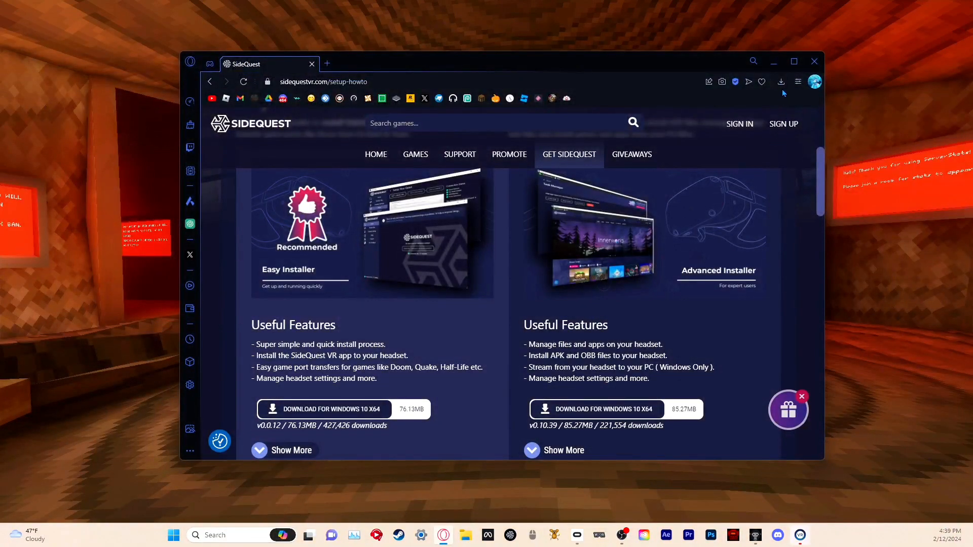
{"action": "left_click", "coordinate": [781, 82]}
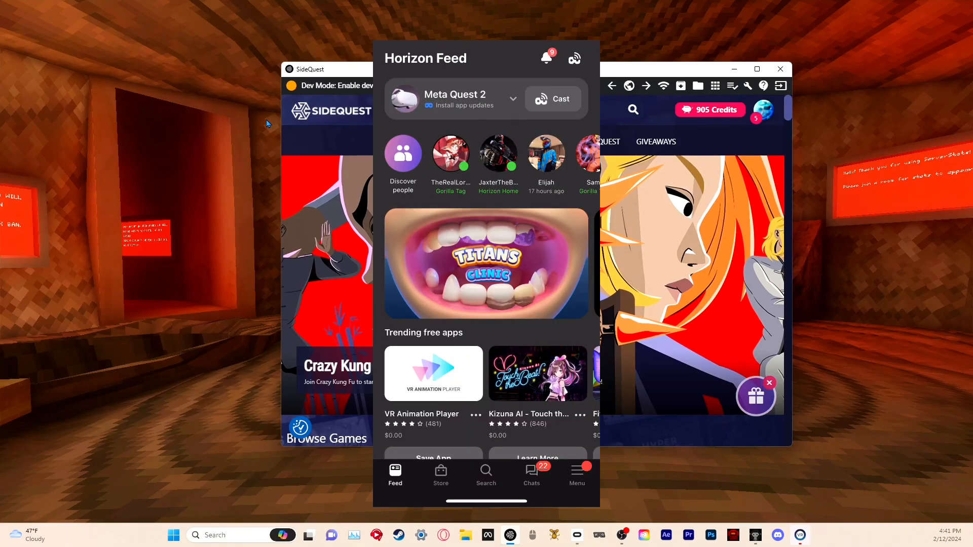
- Go through Menu, Devices and Meta Quest 2 to its Developer Mode settings
{"action": "left_click", "coordinate": [577, 474]}
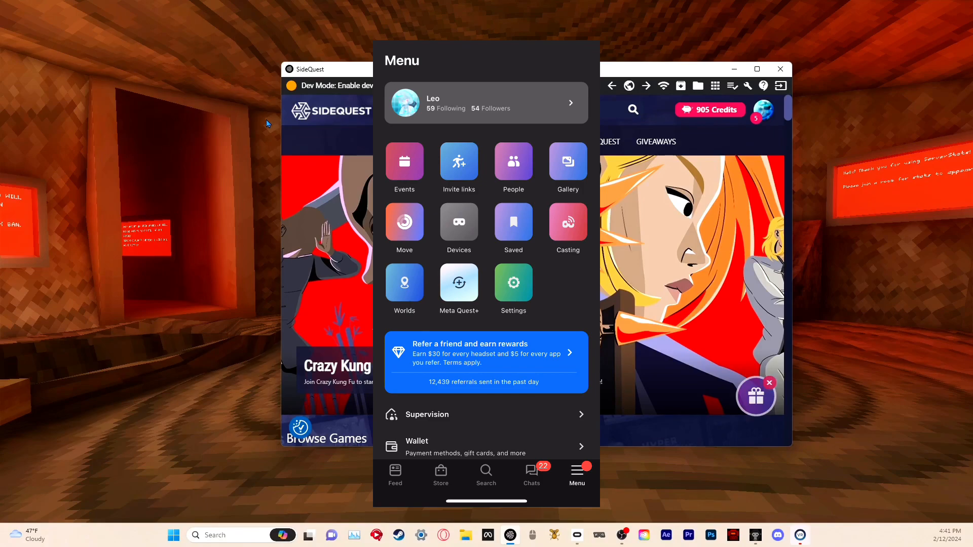
{"action": "left_click", "coordinate": [458, 221]}
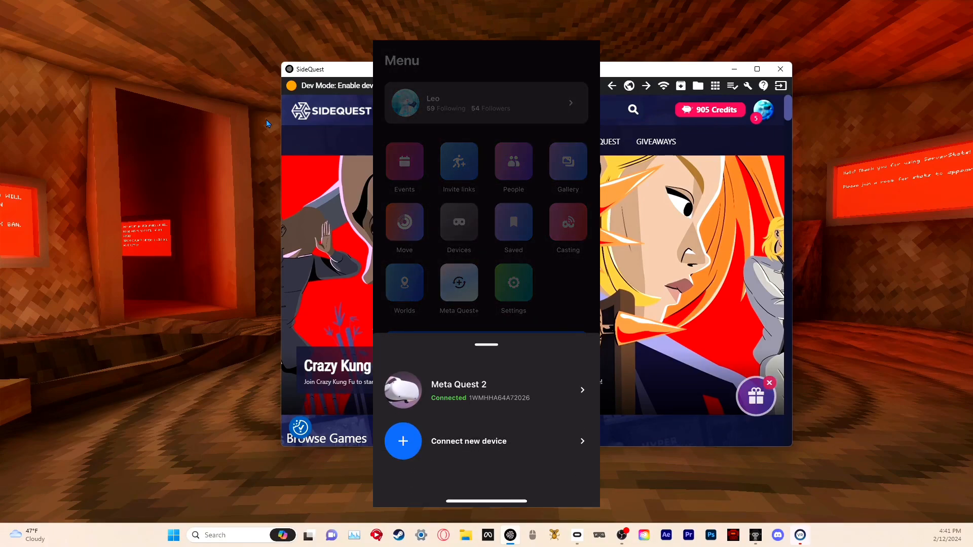
{"action": "left_click", "coordinate": [486, 390]}
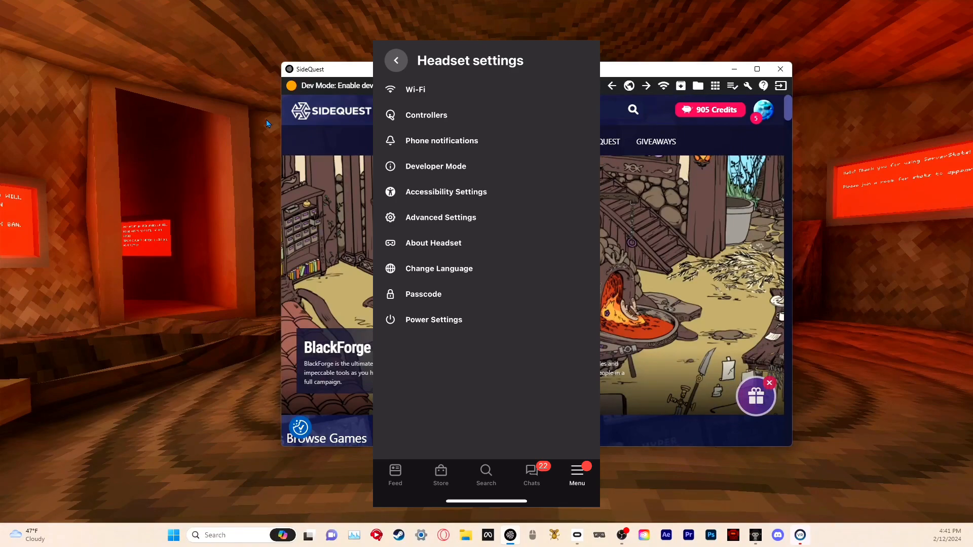
{"action": "left_click", "coordinate": [435, 166]}
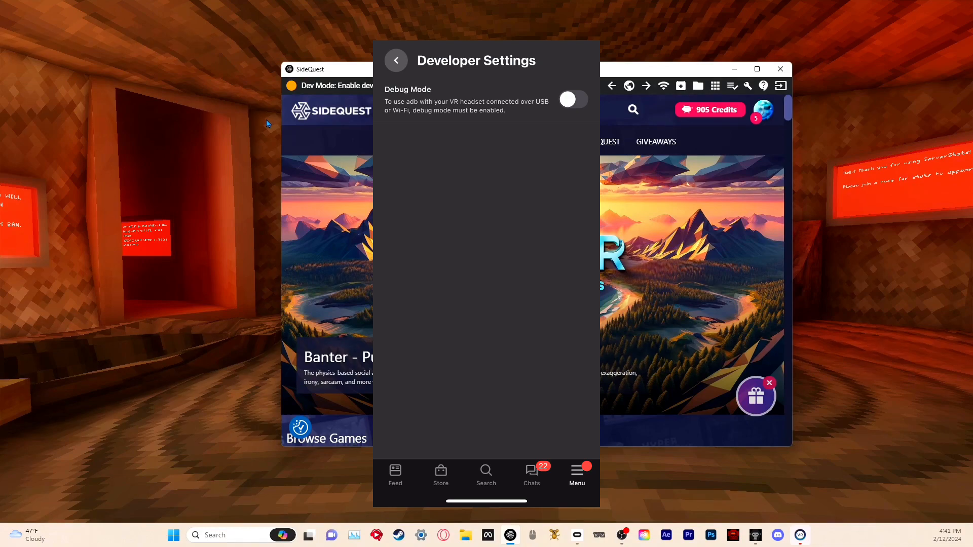
- Switch on Debug Mode for the Quest 2 so SideQuest shows it connected
{"action": "left_click", "coordinate": [573, 99]}
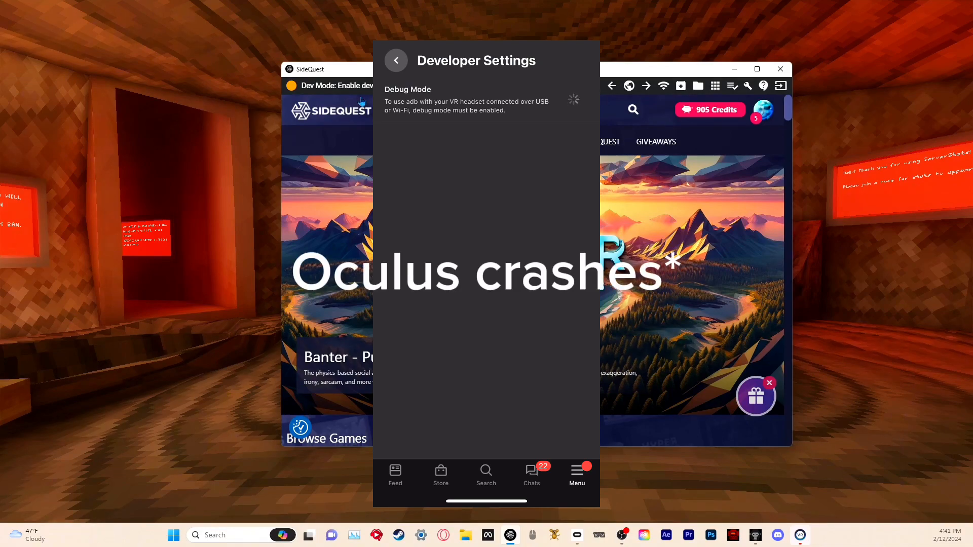
{"action": "left_click", "coordinate": [573, 98]}
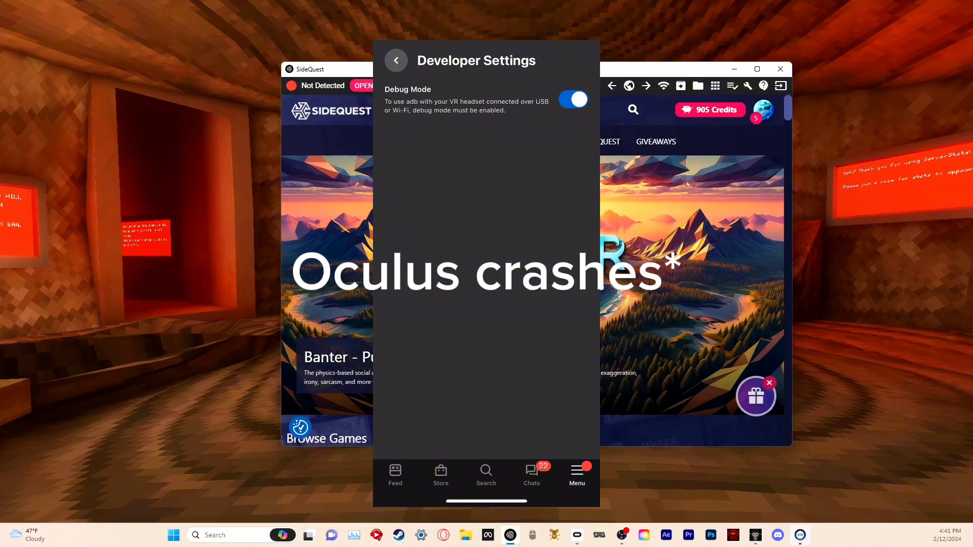
{"action": "left_click", "coordinate": [396, 61]}
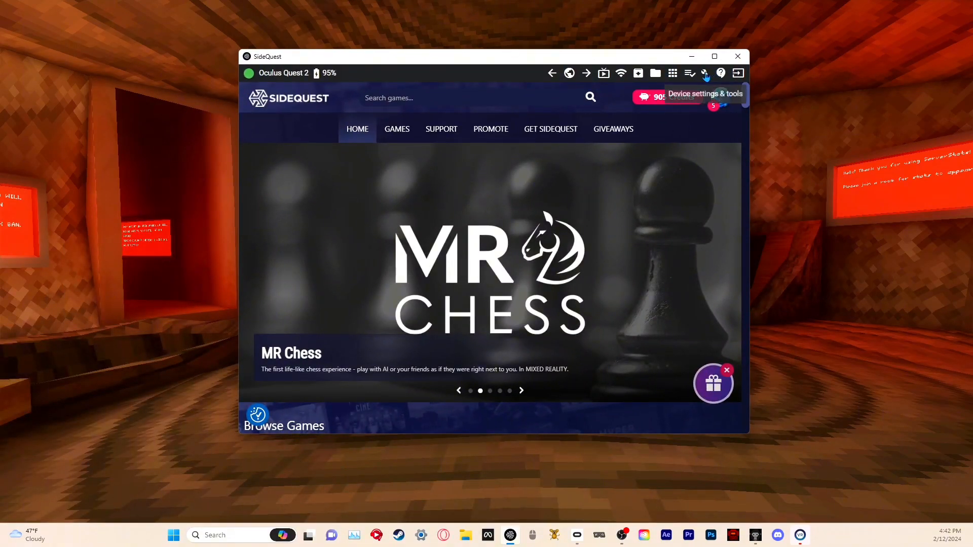
- Open Device settings & tools and scroll through the Quest 2 Headset Settings
{"action": "left_click", "coordinate": [705, 73]}
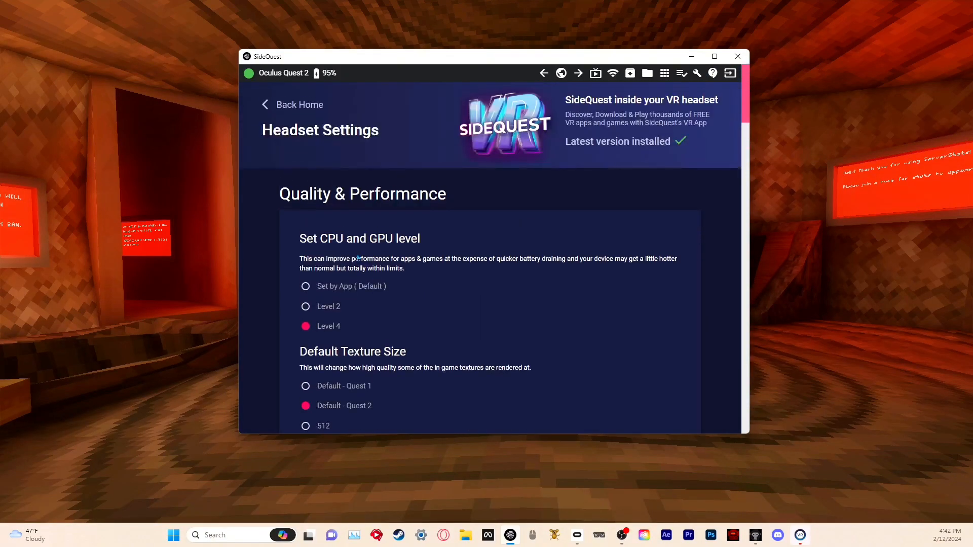
{"action": "scroll", "scroll_direction": "down", "scroll_amount": 3}
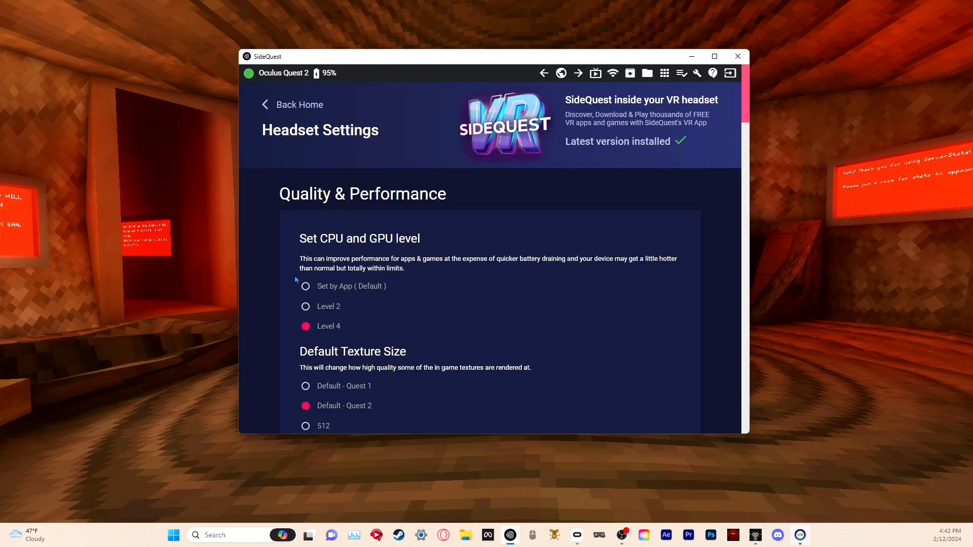
{"action": "mouse_move", "coordinate": [412, 143]}
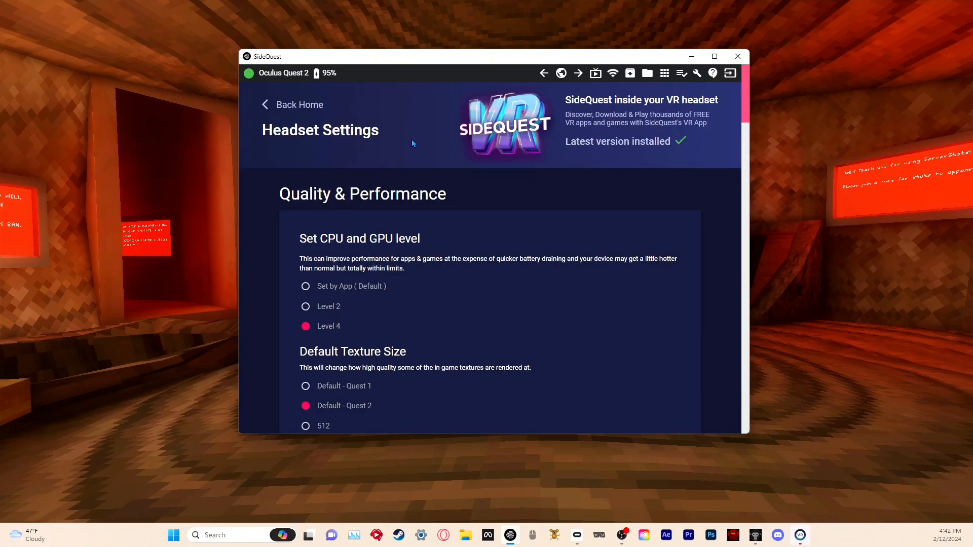
{"action": "scroll", "scroll_direction": "down", "scroll_amount": 3}
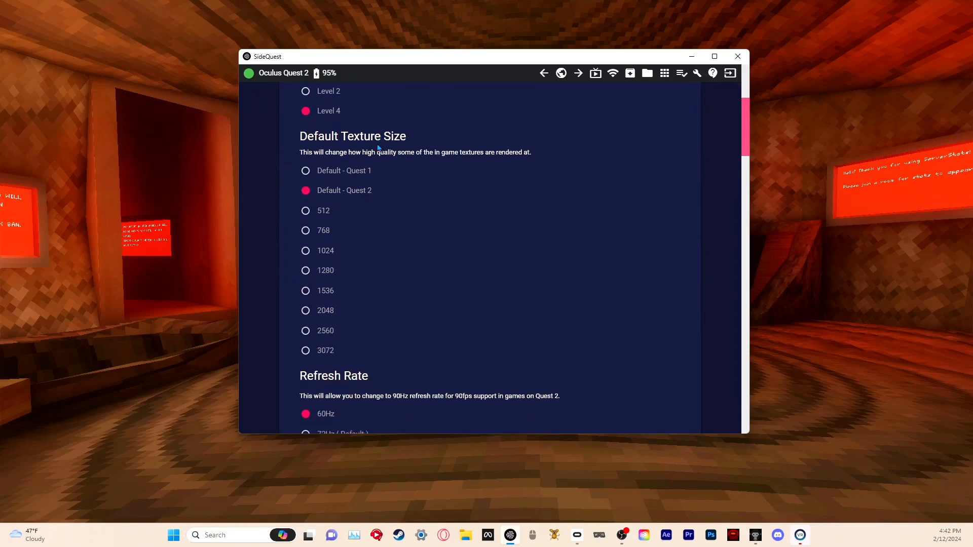
{"action": "scroll", "scroll_direction": "down", "scroll_amount": 3}
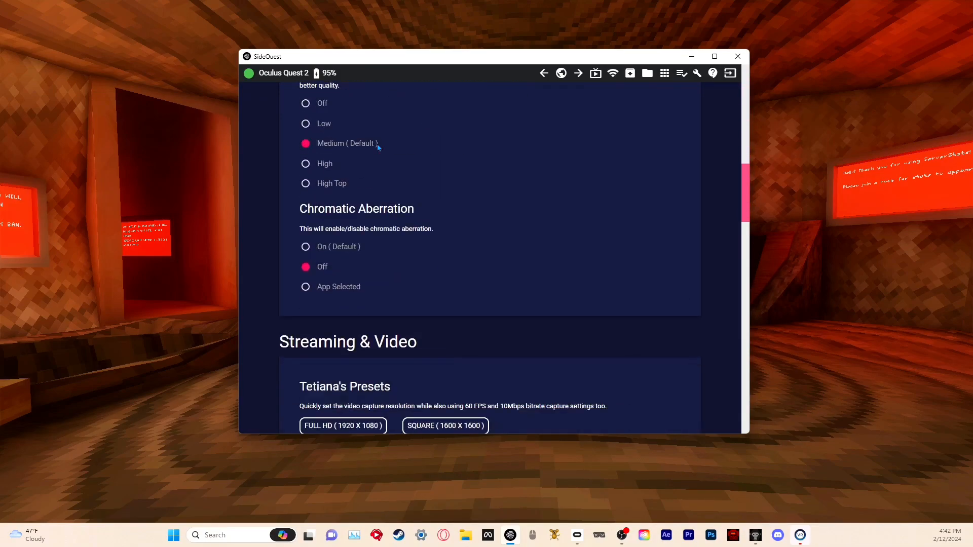
{"action": "scroll", "scroll_direction": "down", "scroll_amount": 3}
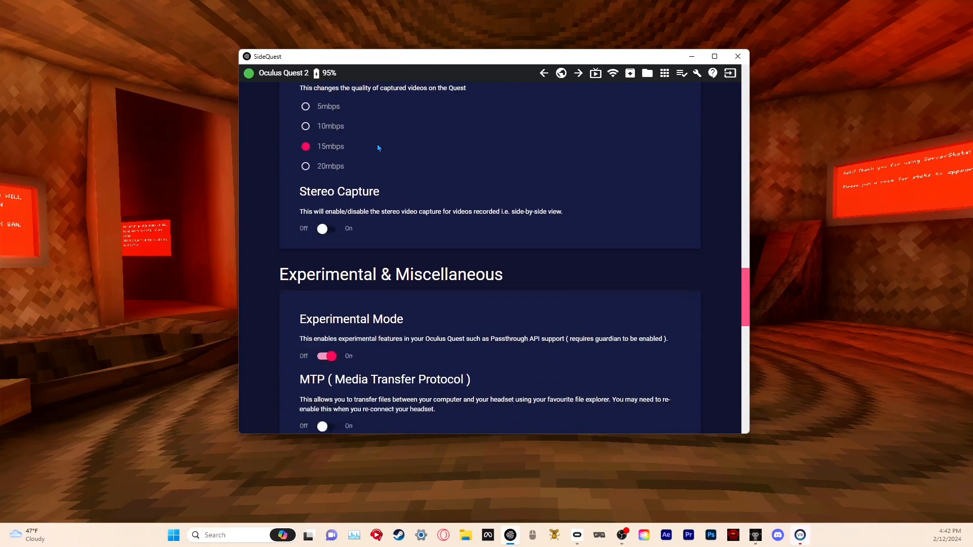
{"action": "scroll", "scroll_direction": "down", "scroll_amount": 3}
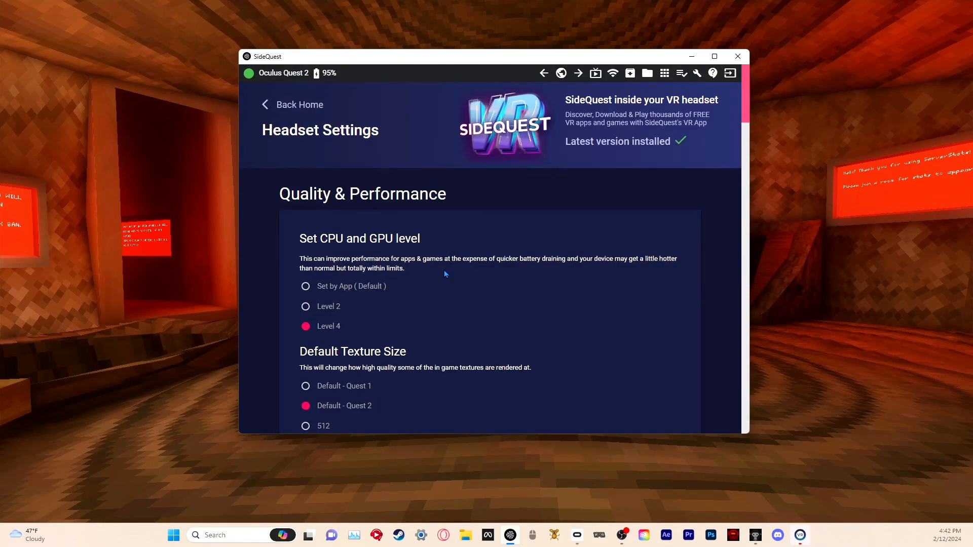
{"action": "scroll", "scroll_direction": "down", "scroll_amount": 3}
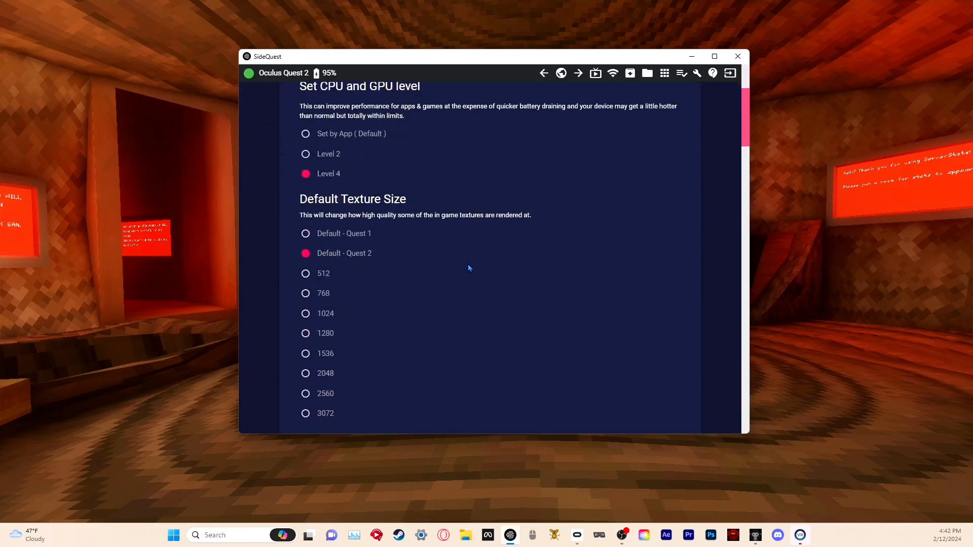
{"action": "scroll", "scroll_direction": "down", "scroll_amount": 3}
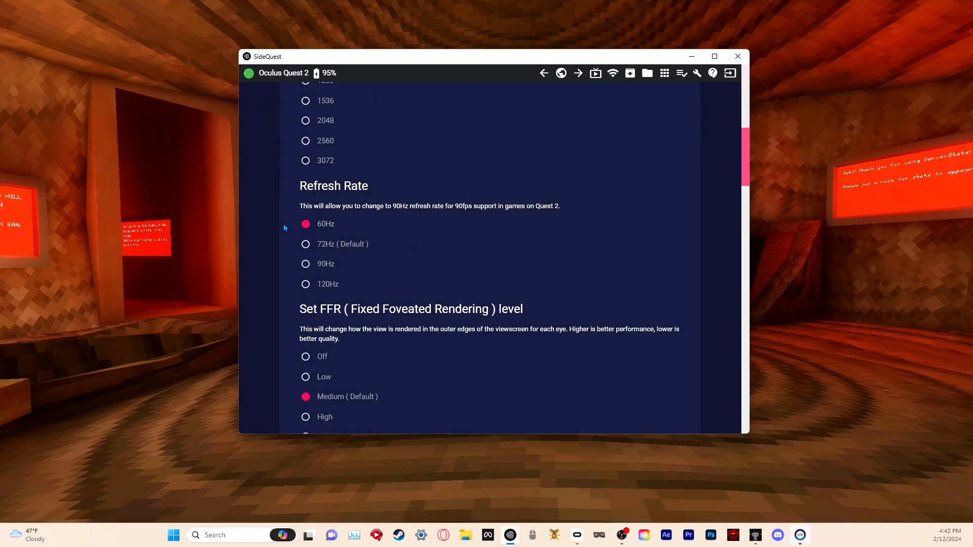
{"action": "left_click", "coordinate": [305, 224]}
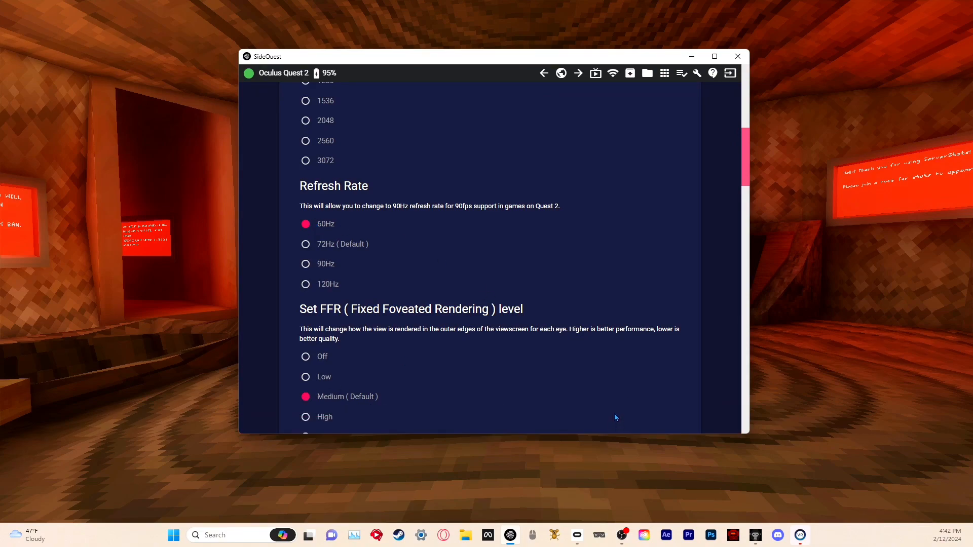
{"action": "mouse_move", "coordinate": [684, 339]}
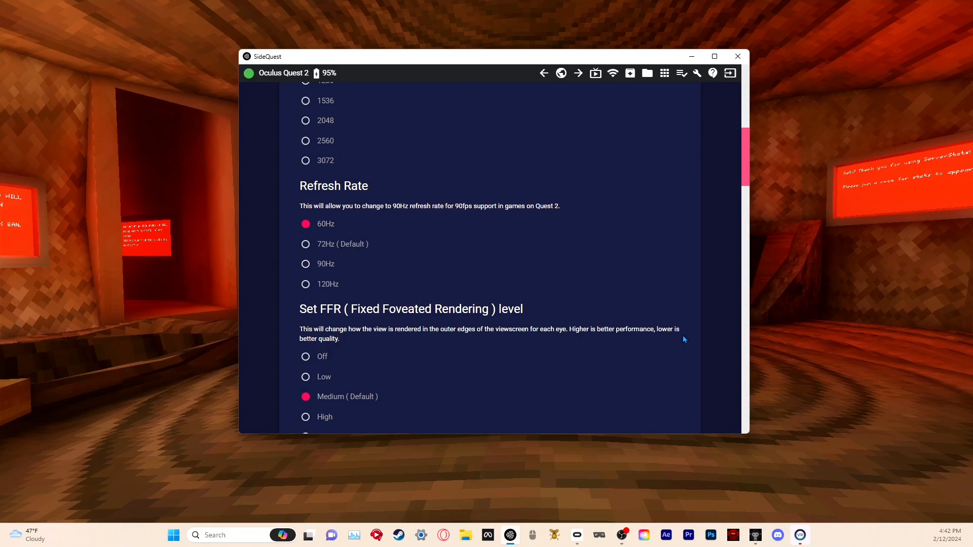
{"action": "mouse_move", "coordinate": [666, 364]}
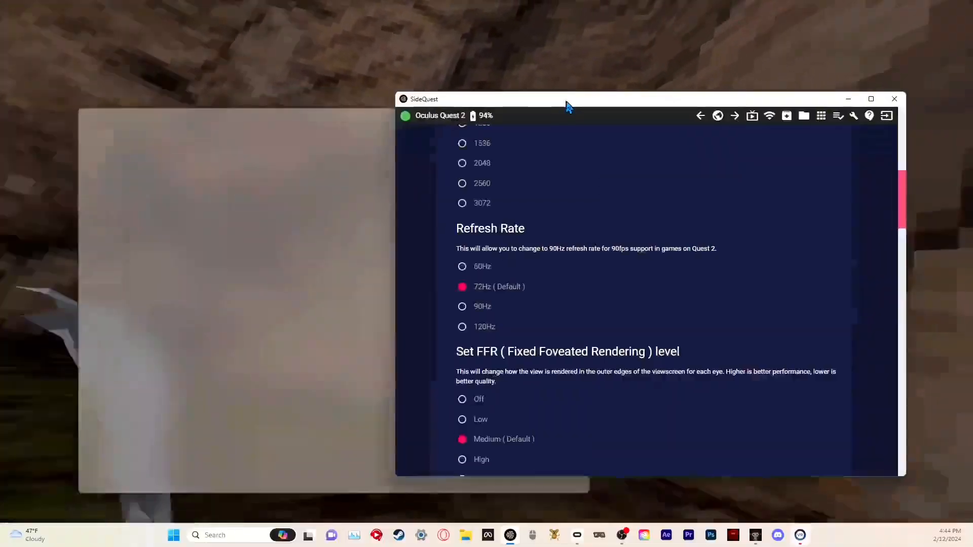
- Choose the 60Hz refresh rate option under Headset Settings
{"action": "left_click", "coordinate": [461, 267]}
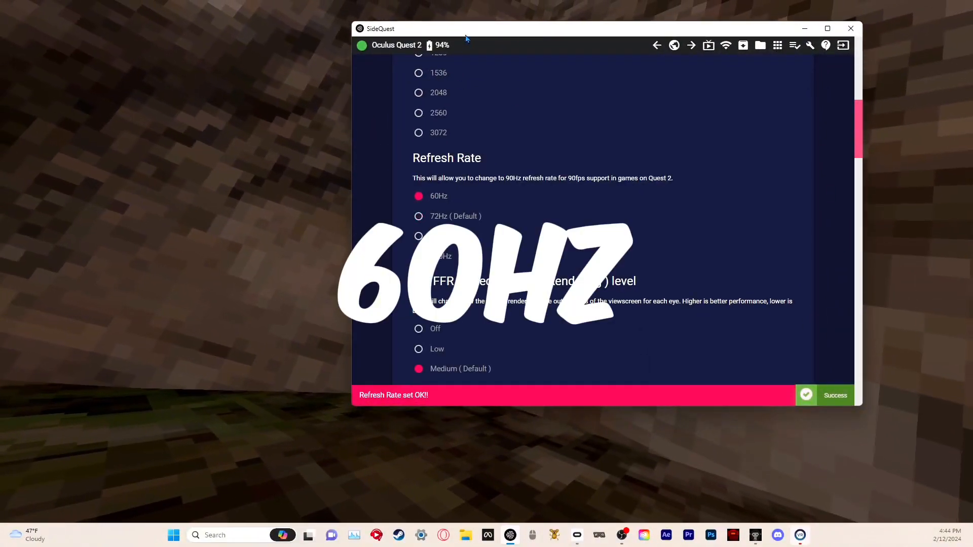